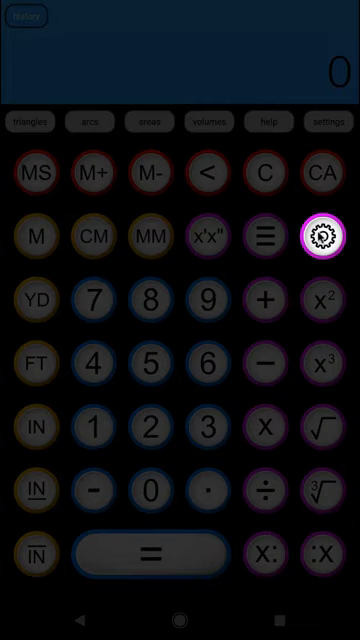
Enable Mode Bar Visible in settings and return to the keypad with the mode bar shown.
left_click(324, 236)
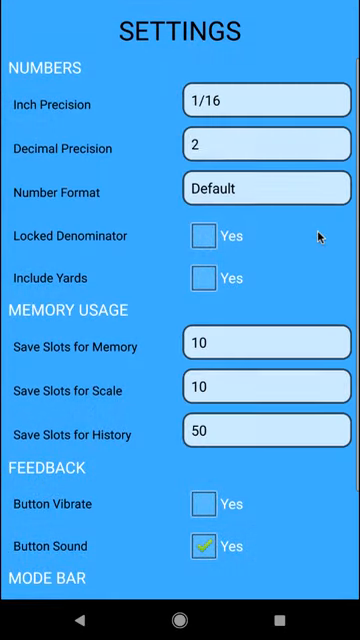
scroll("down", 3)
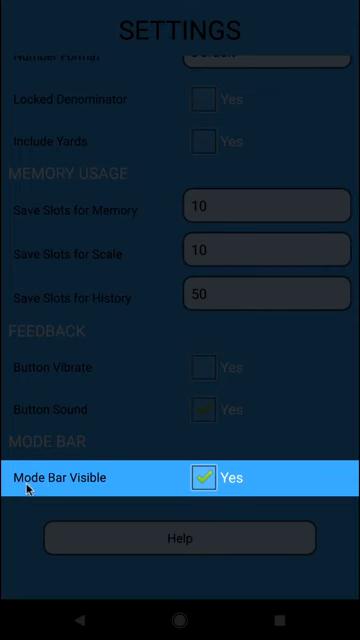
mouse_move(100, 496)
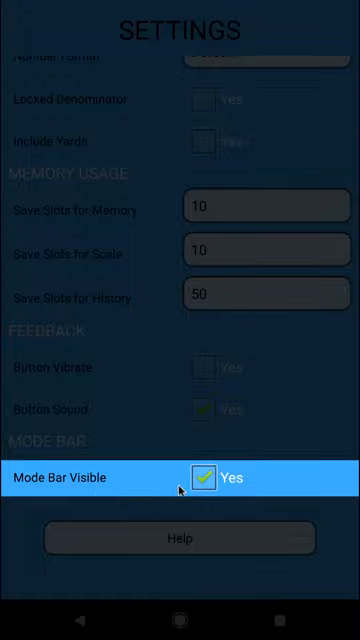
left_click(204, 476)
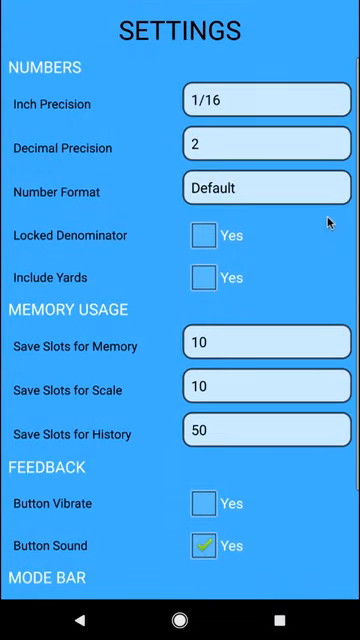
scroll("down", 3)
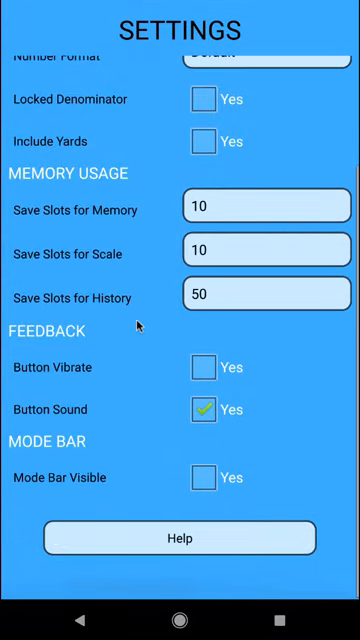
left_click(204, 478)
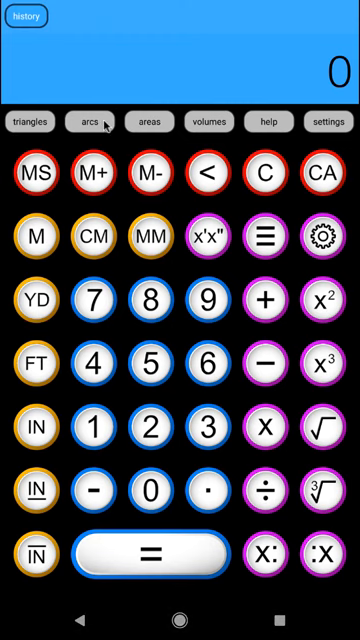
Switch to arcs mode and choose the Circles calculation with all fields empty.
left_click(88, 120)
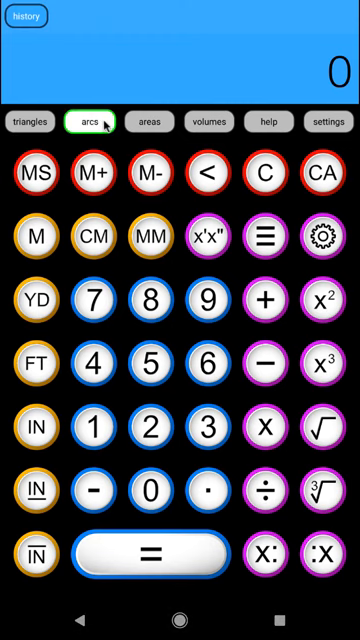
left_click(96, 120)
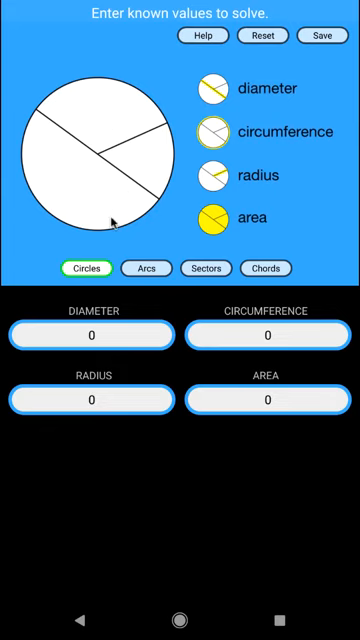
mouse_move(176, 104)
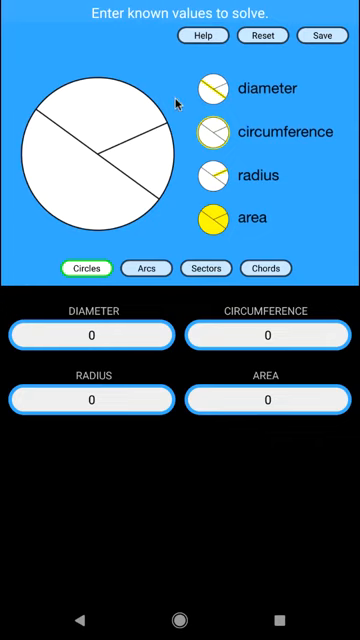
mouse_move(170, 200)
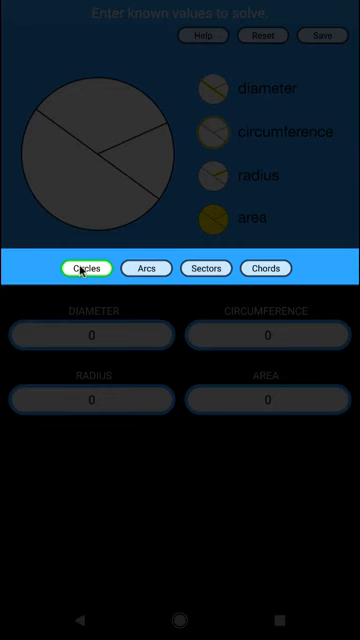
left_click(146, 268)
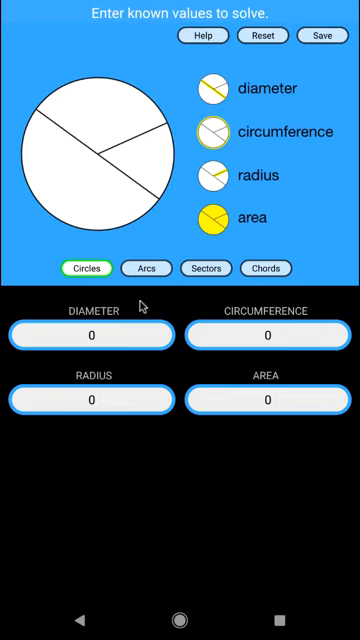
mouse_move(160, 304)
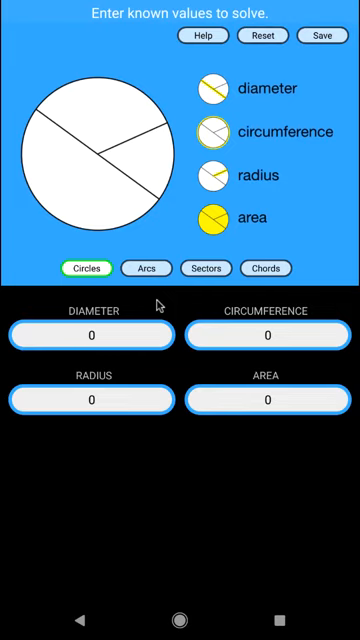
mouse_move(90, 184)
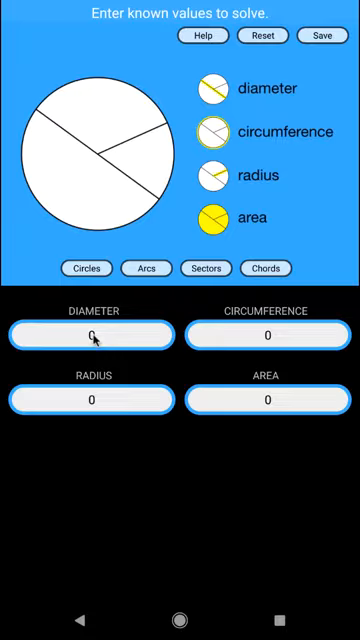
Select the diameter field and briefly review saved history and memory values.
left_click(92, 336)
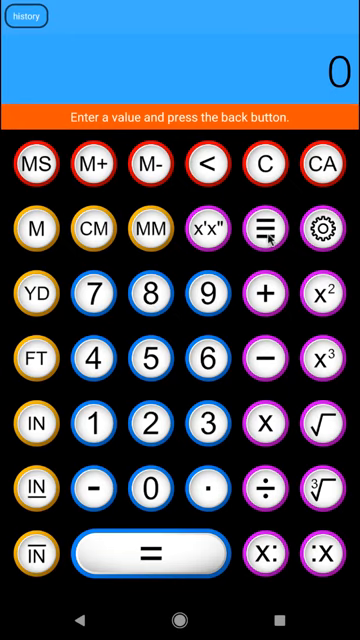
left_click(30, 16)
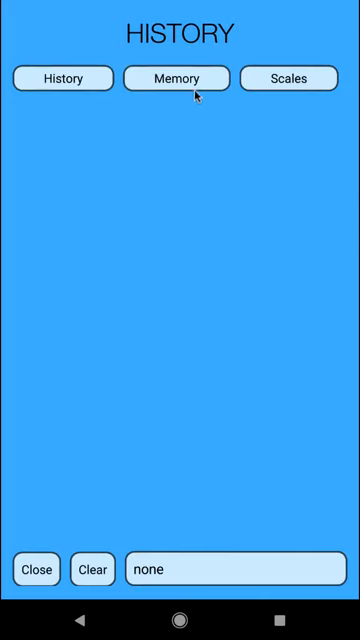
left_click(176, 78)
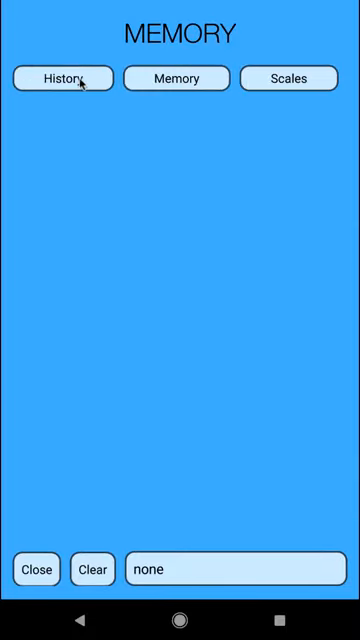
left_click(62, 78)
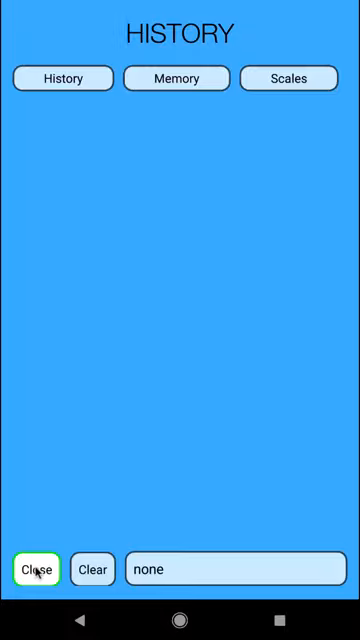
left_click(36, 568)
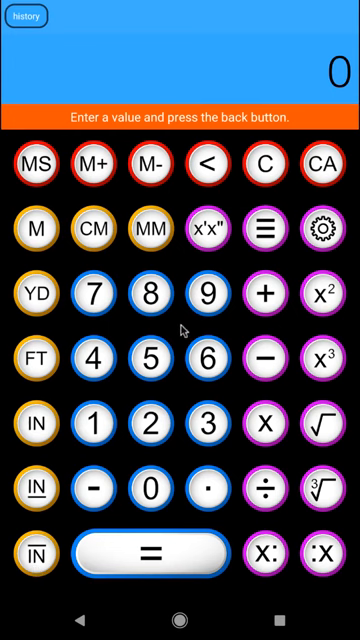
mouse_move(184, 334)
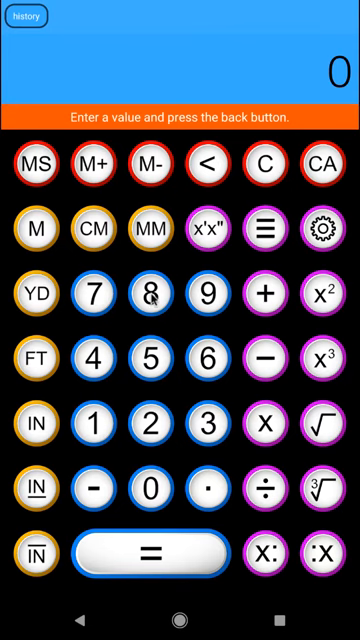
Enter an 8'6" diameter to solve circumference 26' 8-7/16", radius 4'3", area 56.74 ft².
left_click(156, 294)
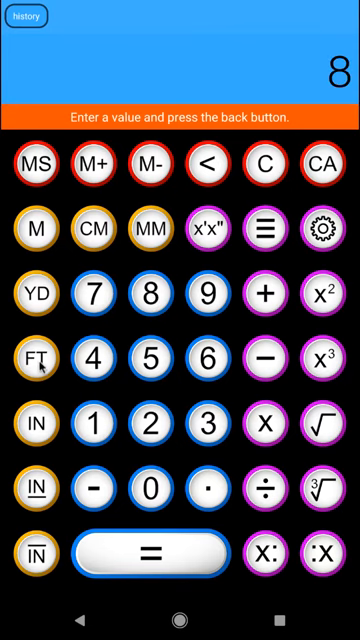
left_click(206, 356)
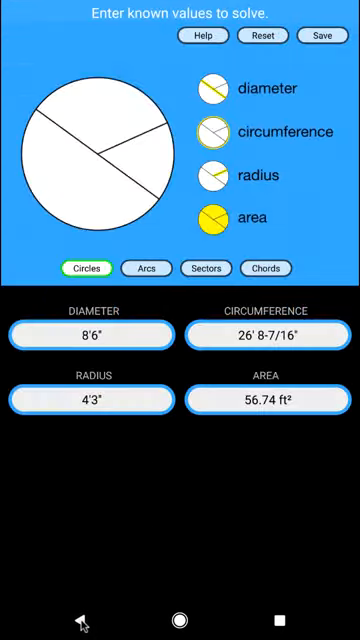
Save the solved 8'6" circle results to history.
left_click(90, 334)
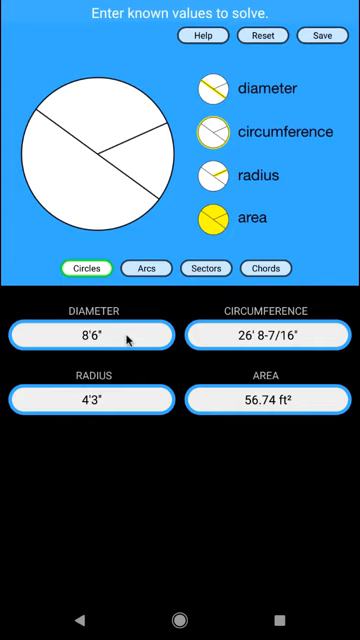
mouse_move(268, 334)
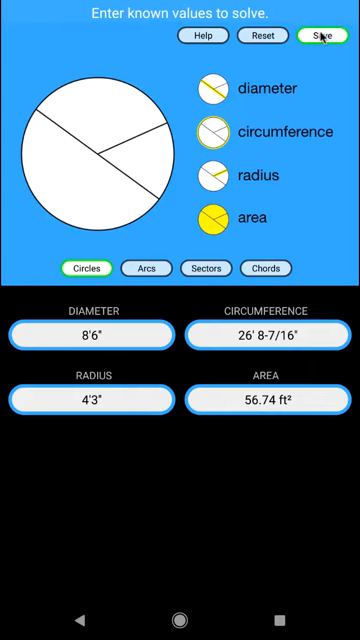
left_click(322, 36)
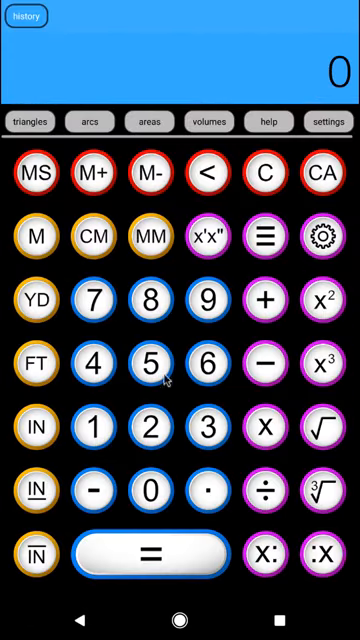
Recall the 26' 8-7/16" circumference onto the main display.
left_click(28, 20)
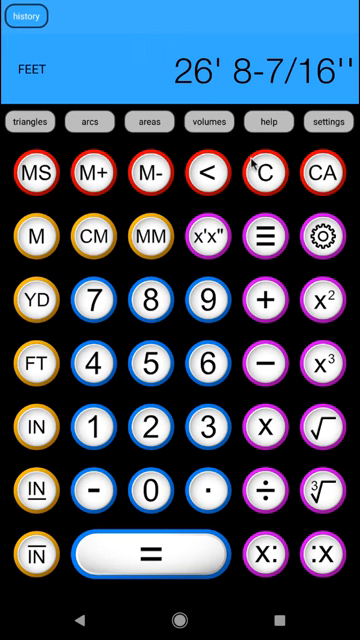
mouse_move(36, 120)
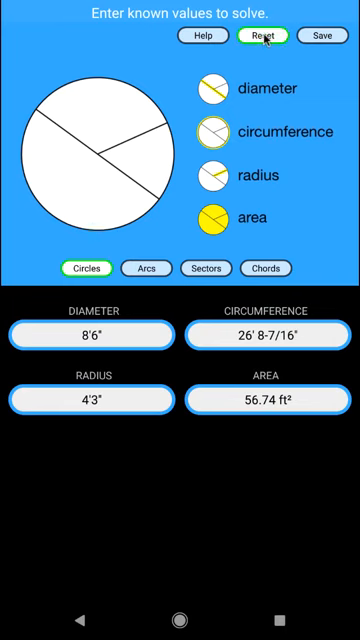
Reset the circle solver's values to zero.
left_click(262, 36)
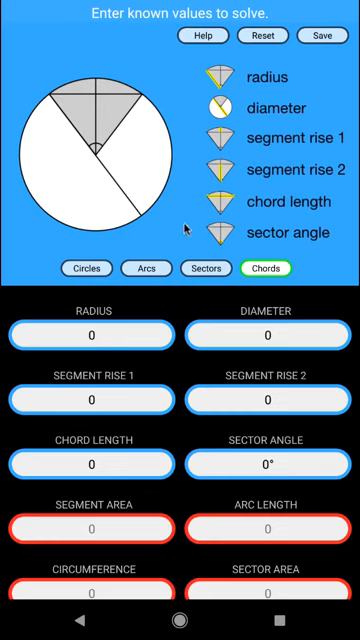
mouse_move(182, 492)
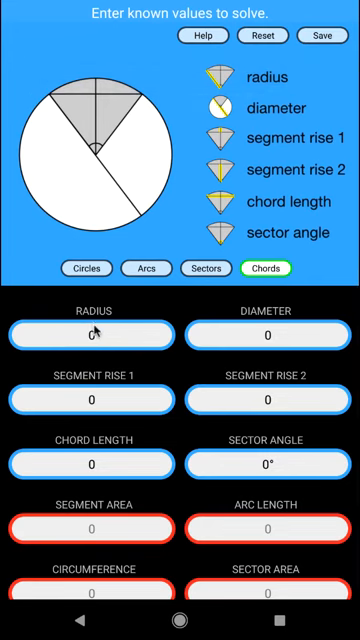
Enter a 5'6-1/2" radius for the chord.
left_click(92, 334)
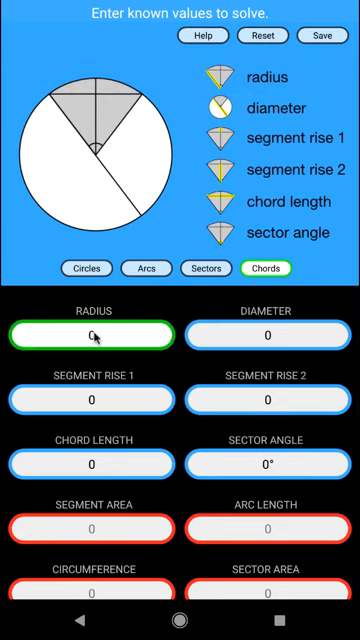
left_click(94, 332)
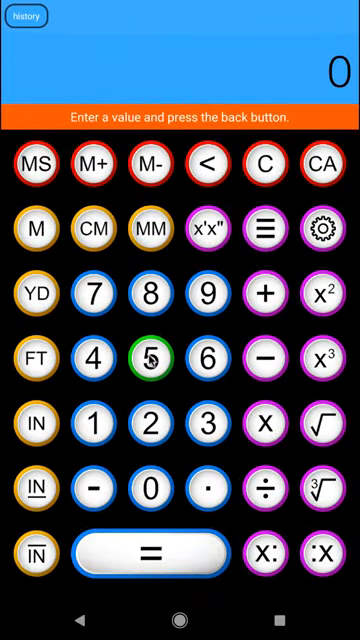
left_click(144, 360)
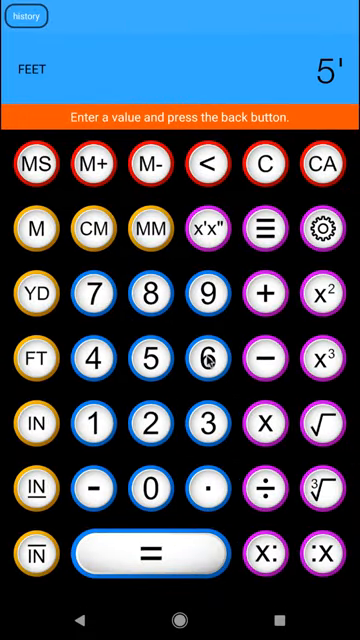
left_click(200, 358)
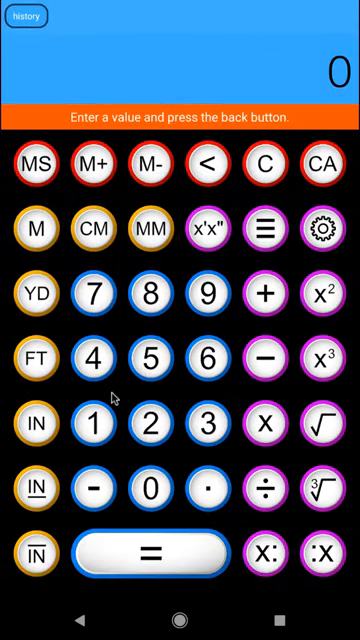
Enter a 1'2" segment rise, solving chord length 6'9-5/8", angle 75.7°, arc length 7'3-7/8".
left_click(88, 416)
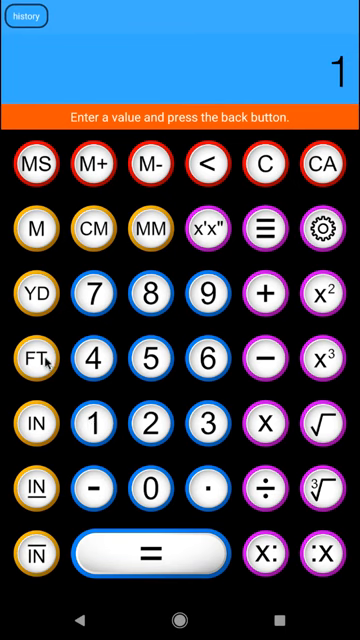
left_click(36, 418)
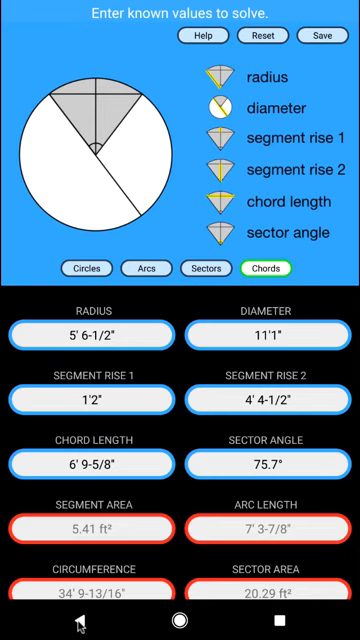
mouse_move(144, 556)
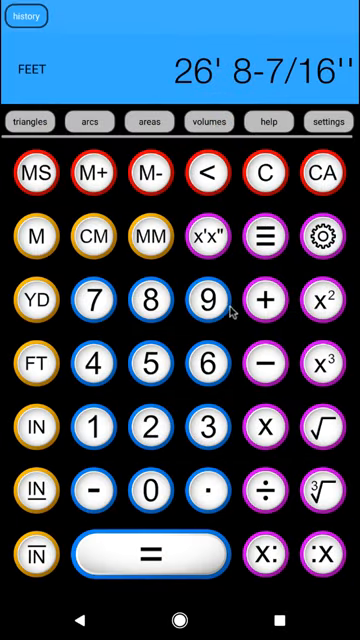
Store the 6' 9-5/8" chord length from history into memory, then move to the Arcs solver.
left_click(32, 16)
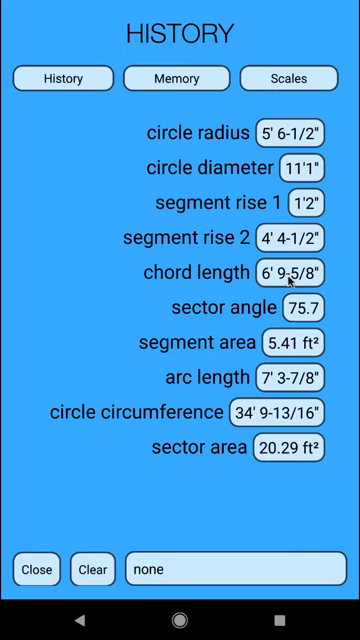
left_click(300, 272)
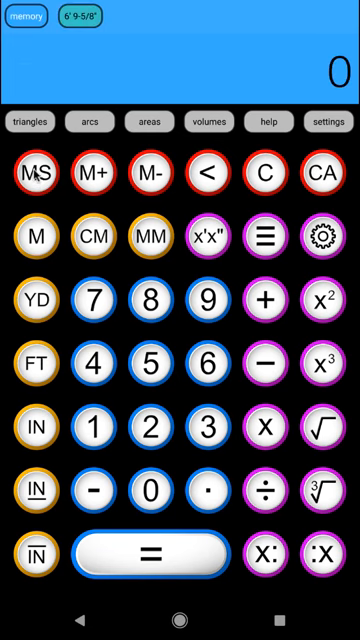
mouse_move(200, 138)
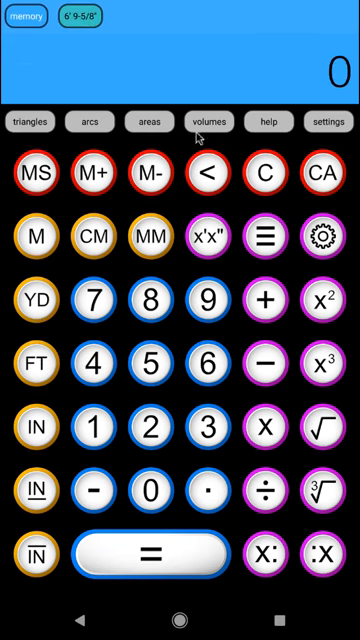
left_click(24, 24)
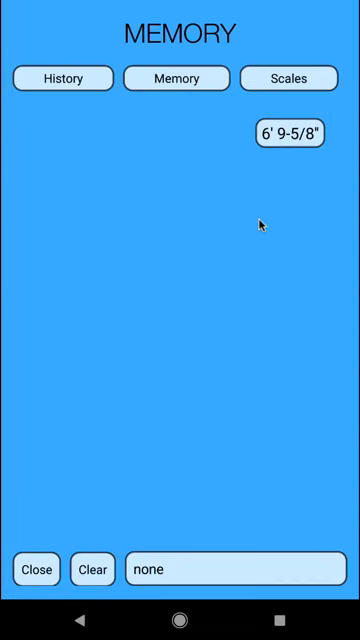
left_click(36, 568)
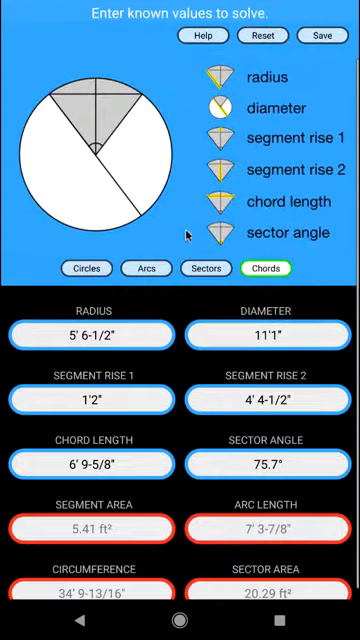
left_click(152, 268)
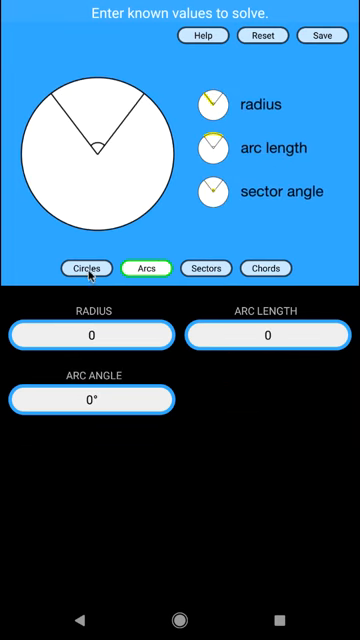